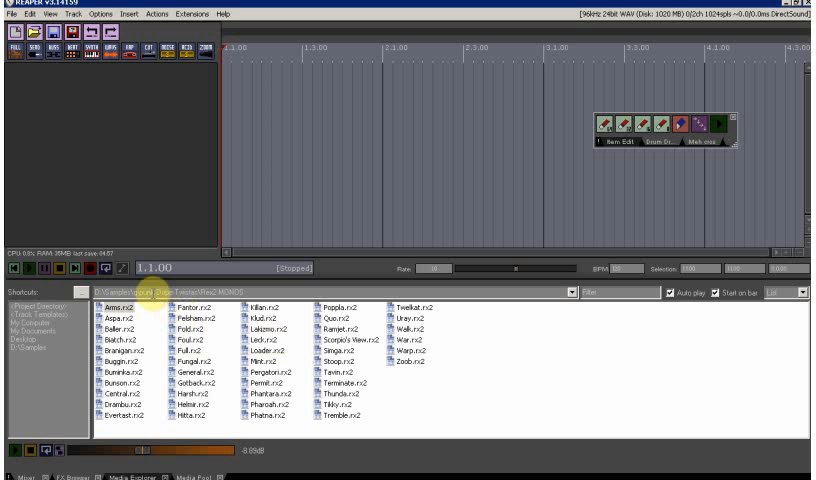
Step: Insert the Arms.rx2 loop from the Media Explorer onto a new track
click(115, 303)
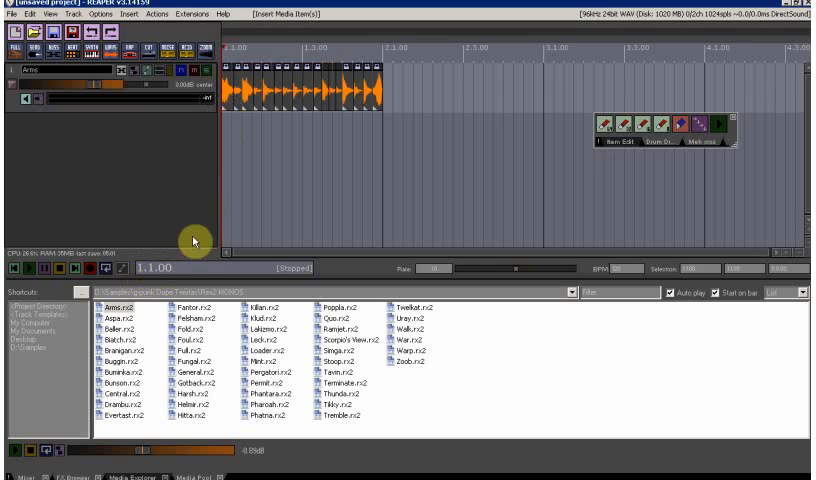
click(157, 14)
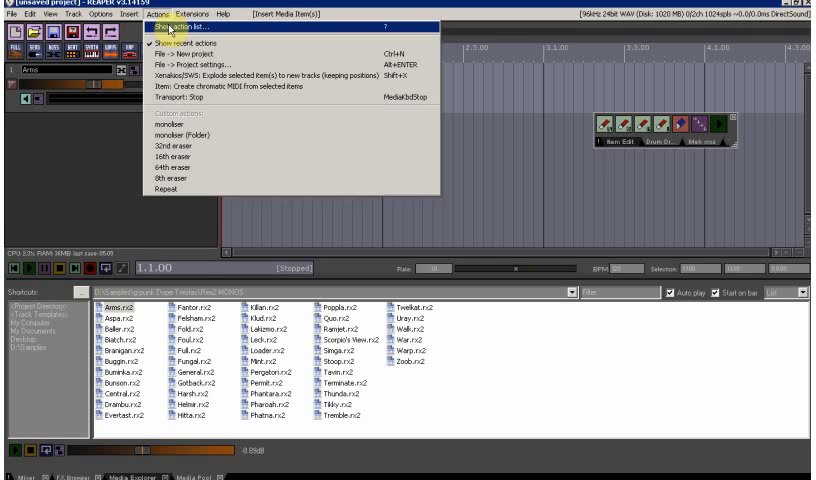
Step: Run 'Item: Create chromatic MIDI from selected items' from the action list
click(185, 22)
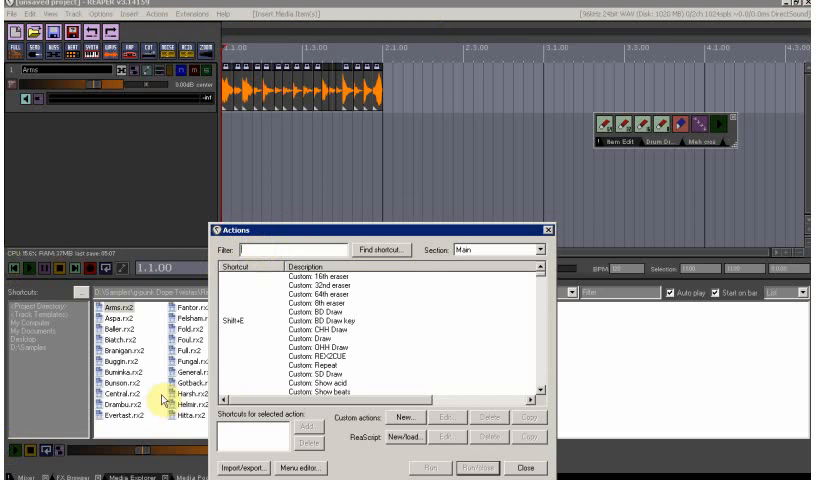
text(cret)
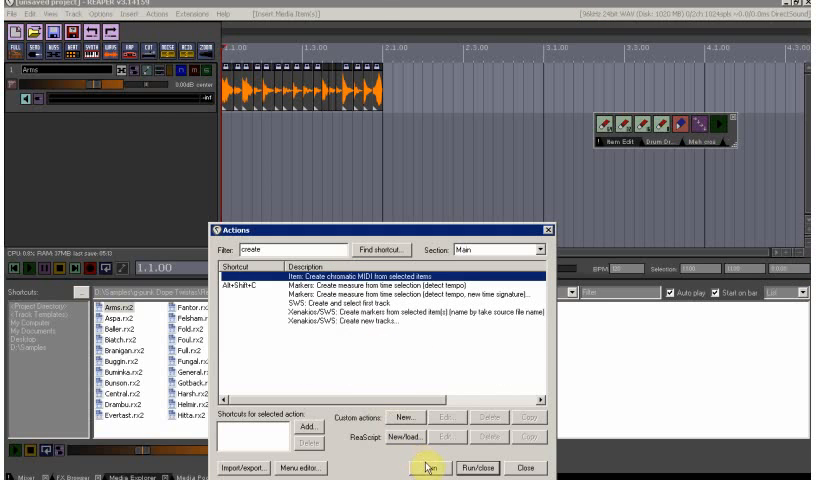
click(428, 468)
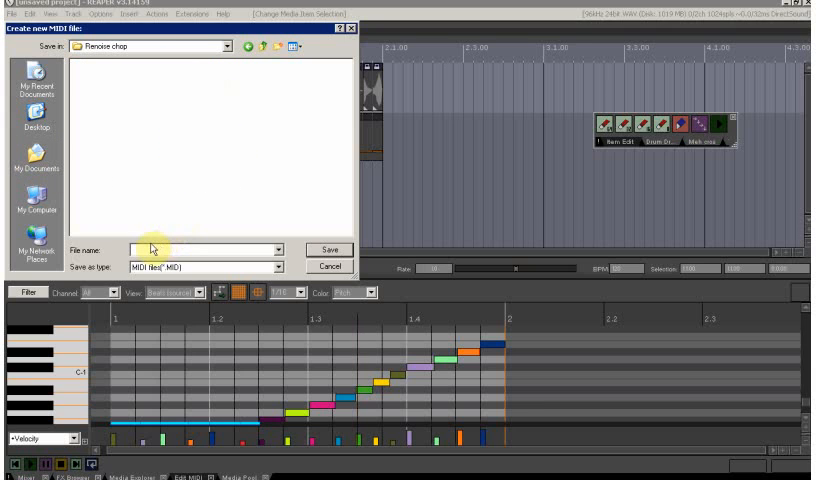
Step: Save the new MIDI file as 'midi' in the Renoise chop folder
text(m)
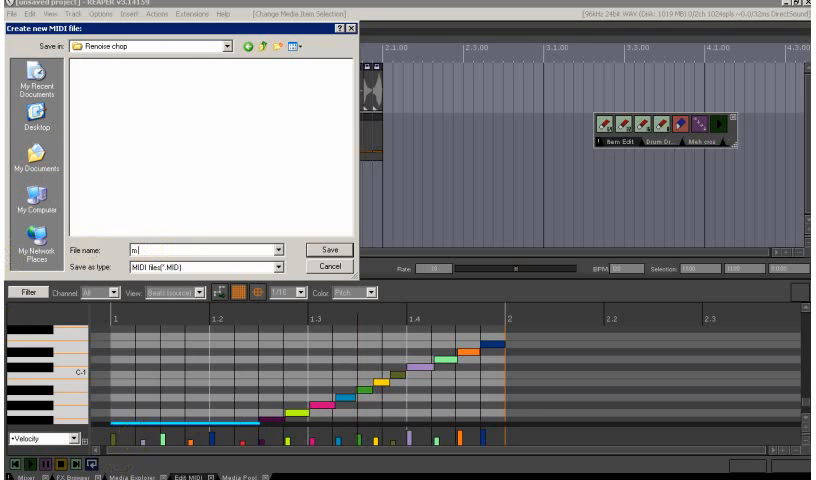
text(i)
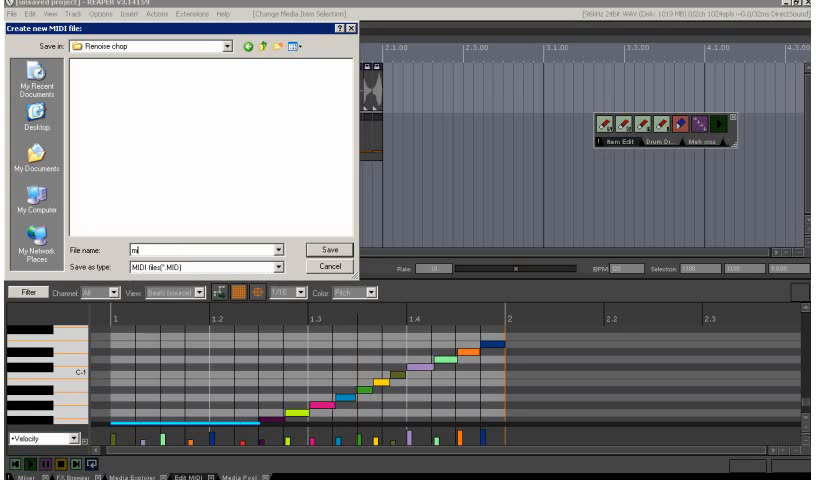
text(di)
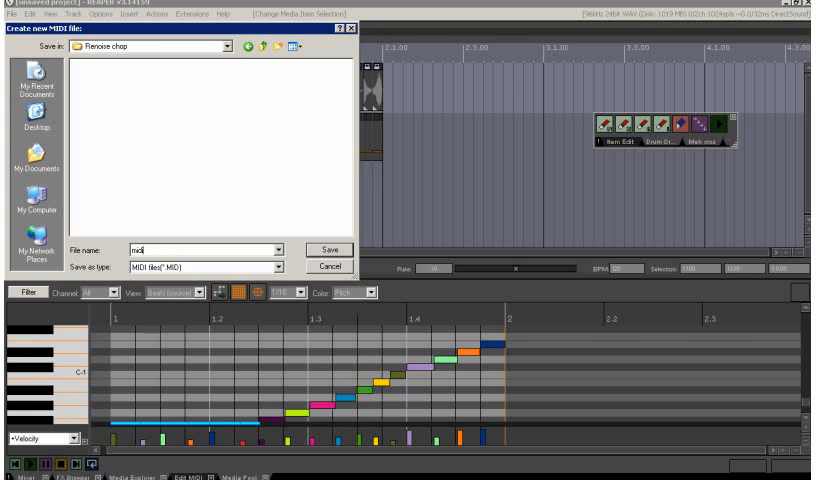
click(322, 249)
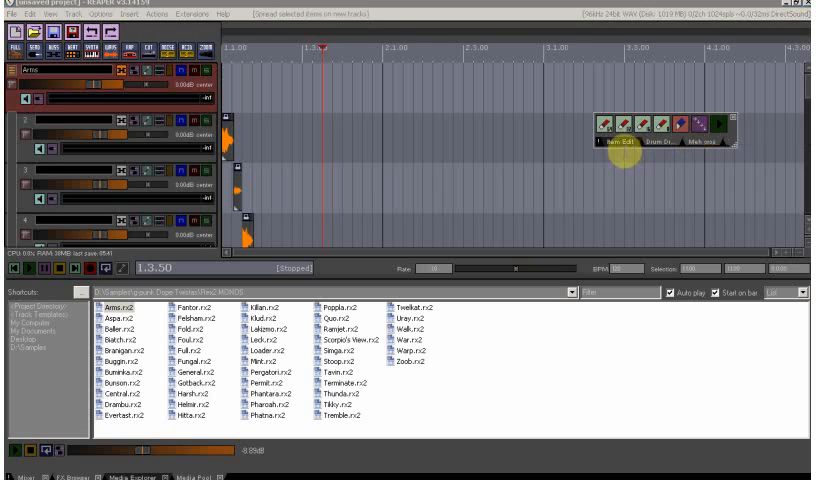
Step: Open REAPER's Project Settings
click(11, 28)
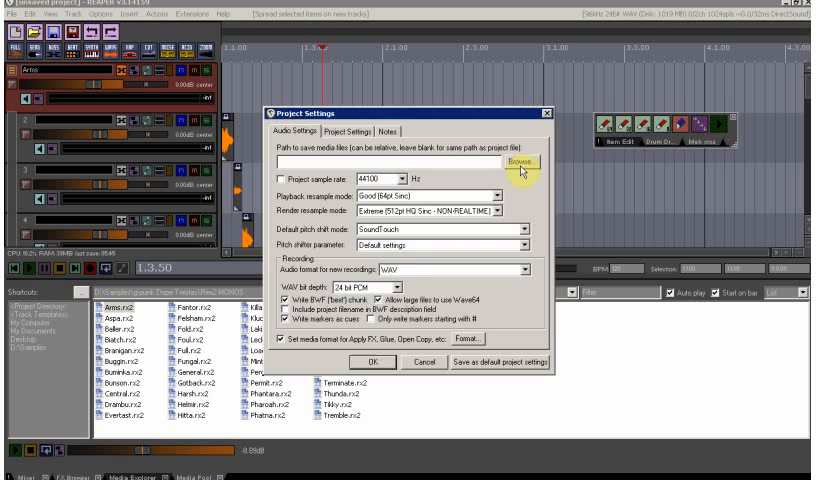
Step: Set the project media save path to the Renoise chop folder
click(516, 167)
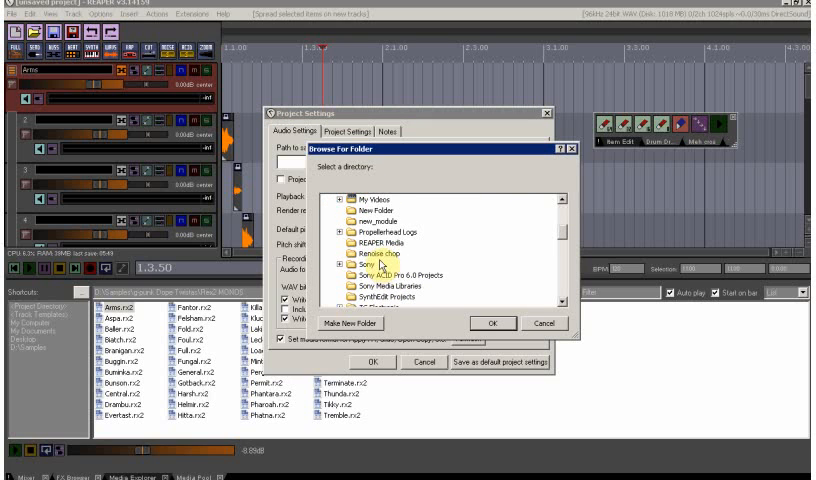
click(491, 323)
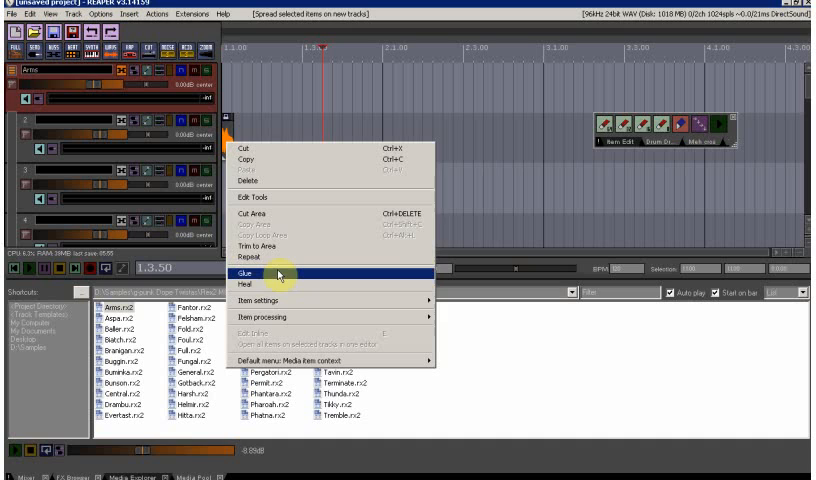
Step: Glue the selected slice items into separate WAV files
click(244, 272)
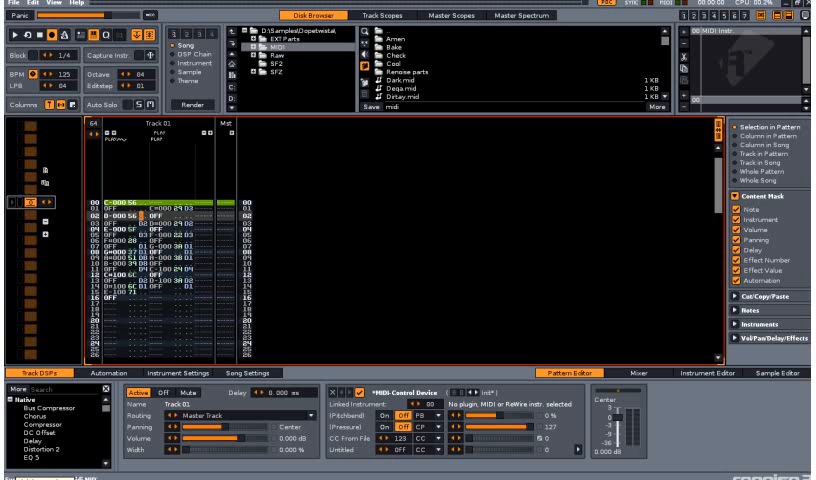
Step: Scroll the Disk Browser to find the saved midi.MID file
scroll(down, 3)
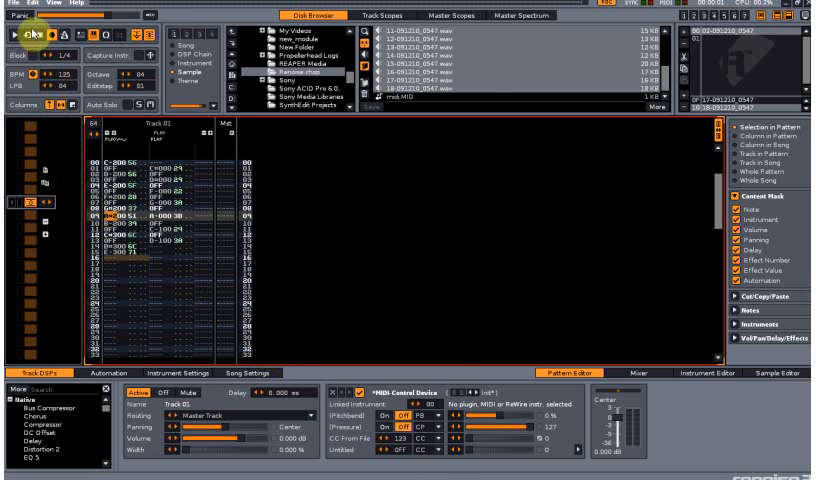
Step: Play the pattern and transpose the note column up 12 semitones
click(33, 37)
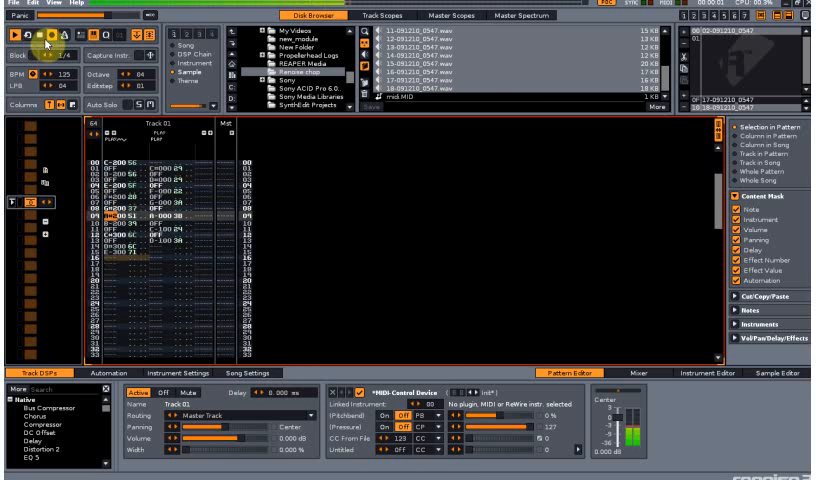
right_click(150, 270)
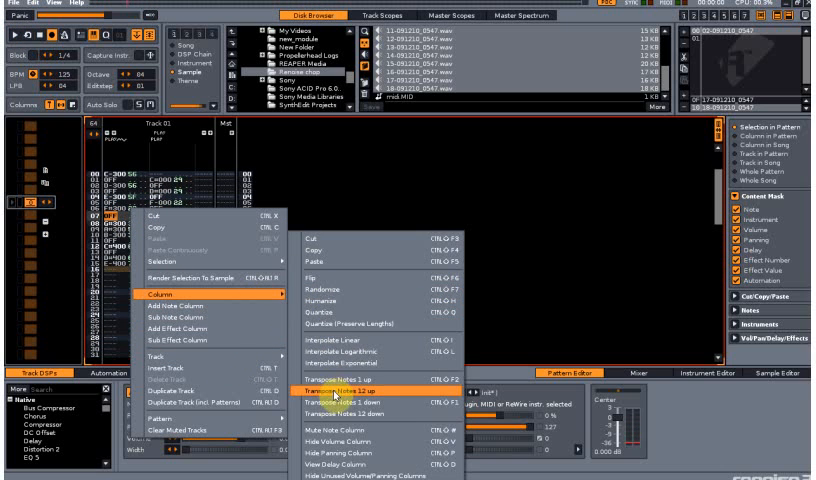
click(360, 380)
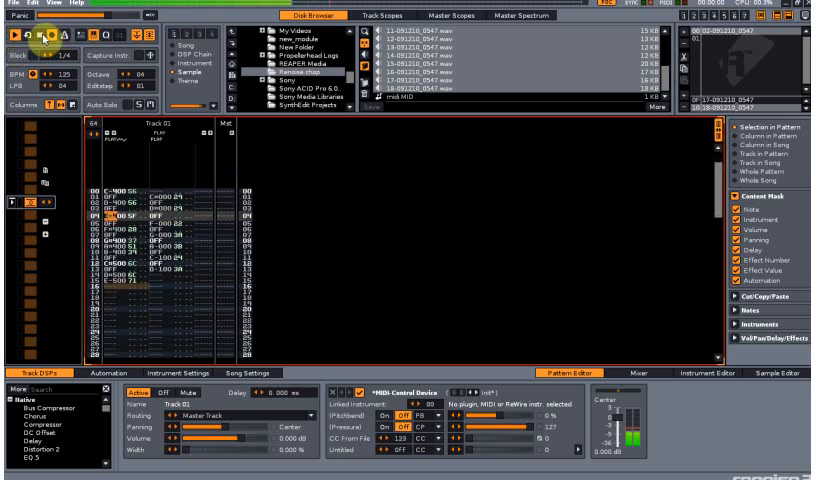